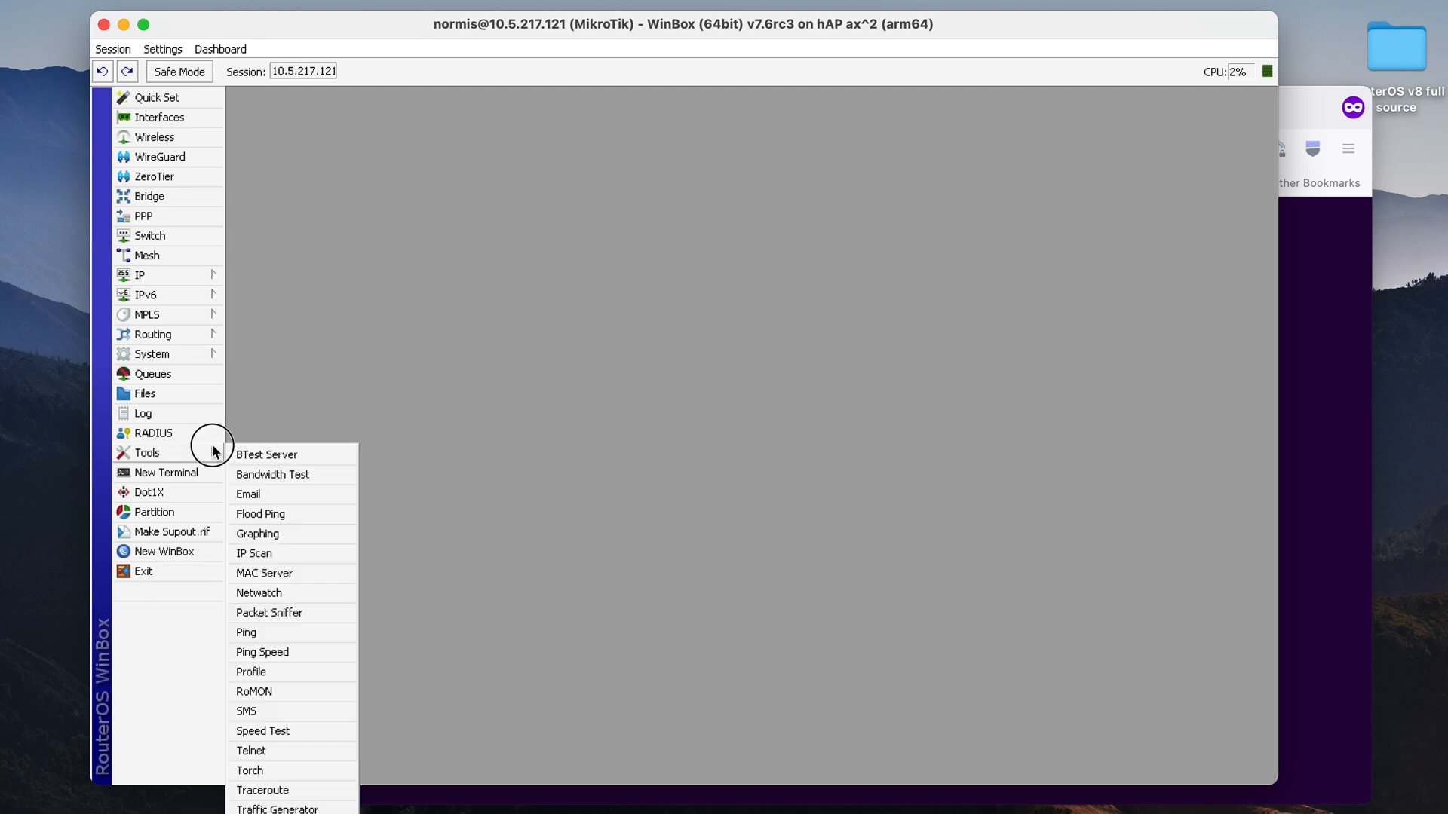
mouse_move(291, 552)
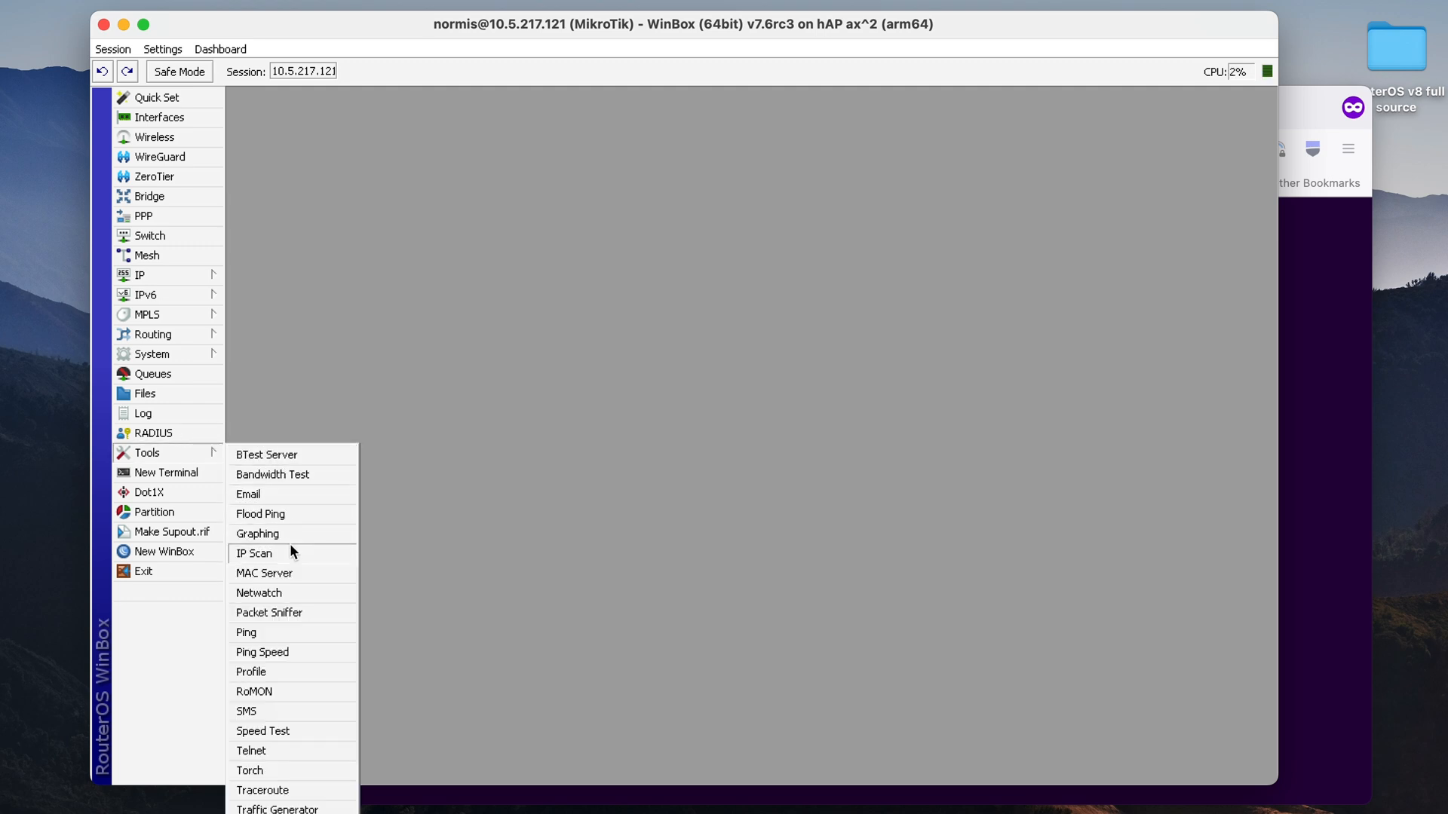
Show the router's Graphing tool with its interface graphing rule (all interfaces, stored on disk)
left_click(258, 533)
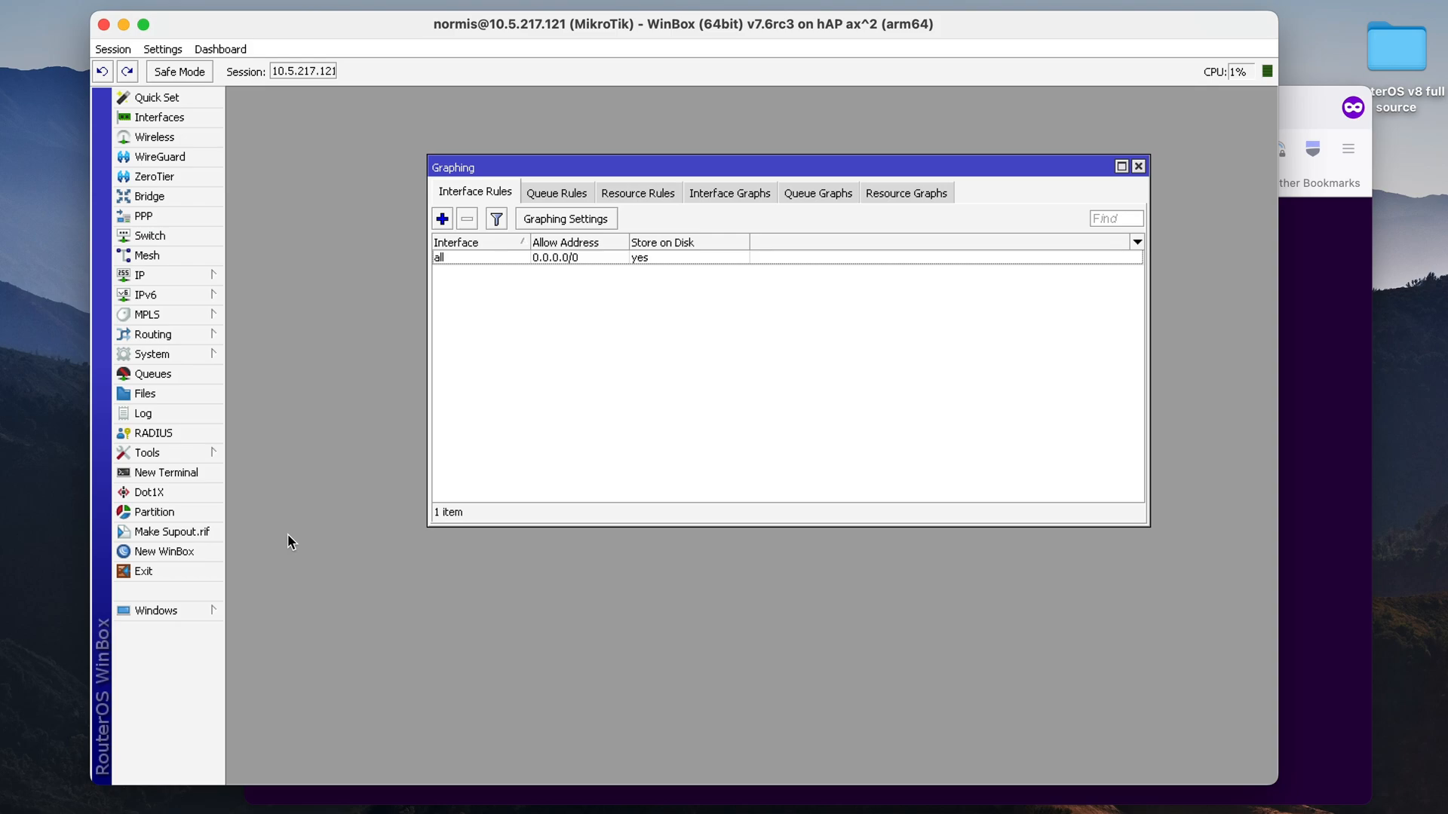